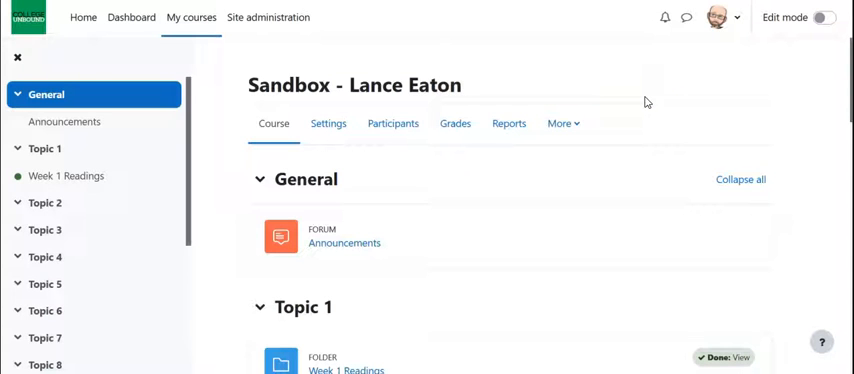
mouse_move(672, 88)
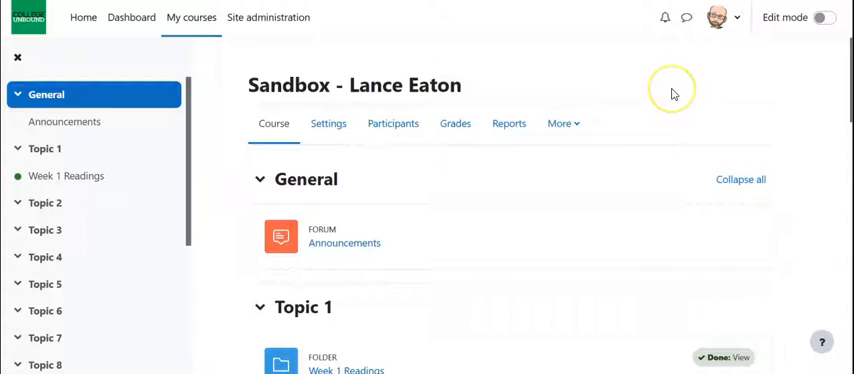
mouse_move(672, 94)
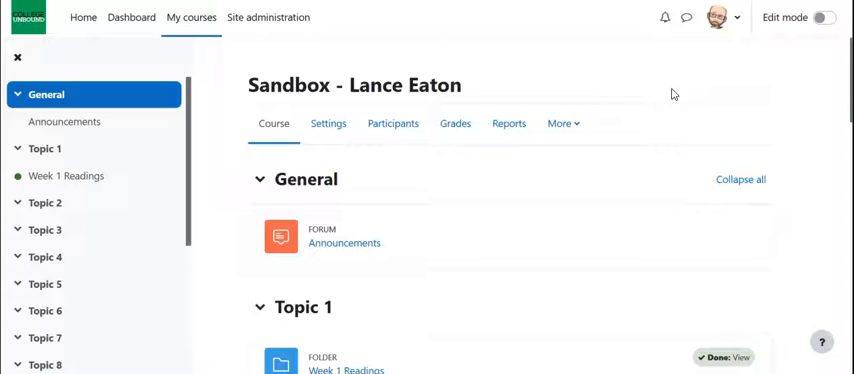
mouse_move(556, 170)
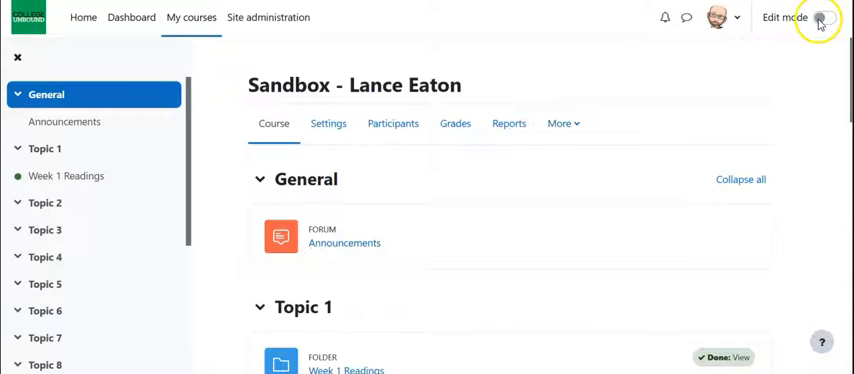
Switch the Sandbox course into edit mode so Topic 1 becomes editable
left_click(826, 16)
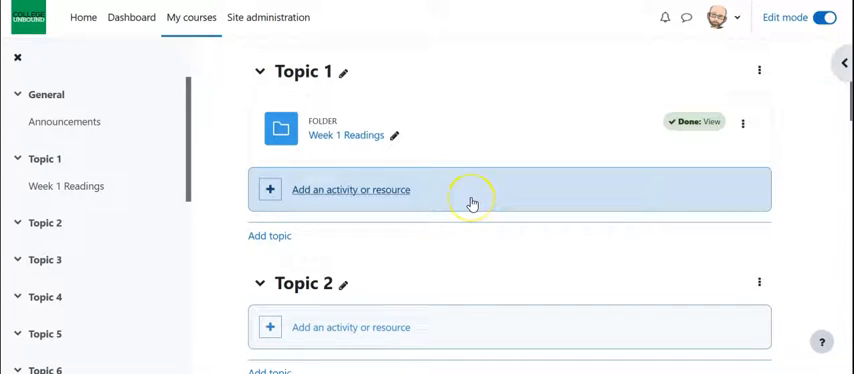
mouse_move(472, 202)
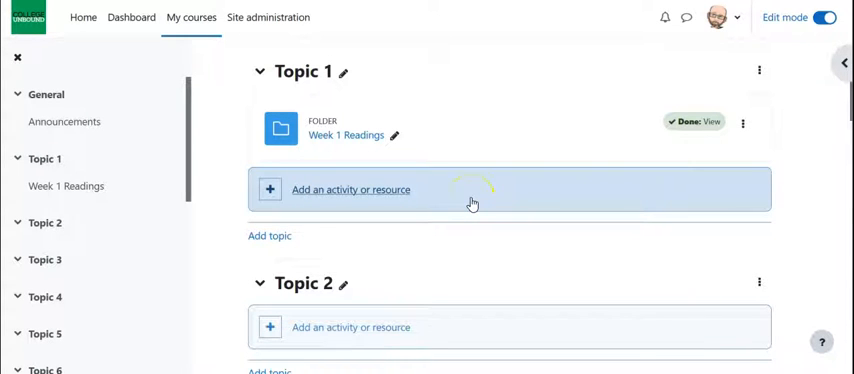
mouse_move(422, 192)
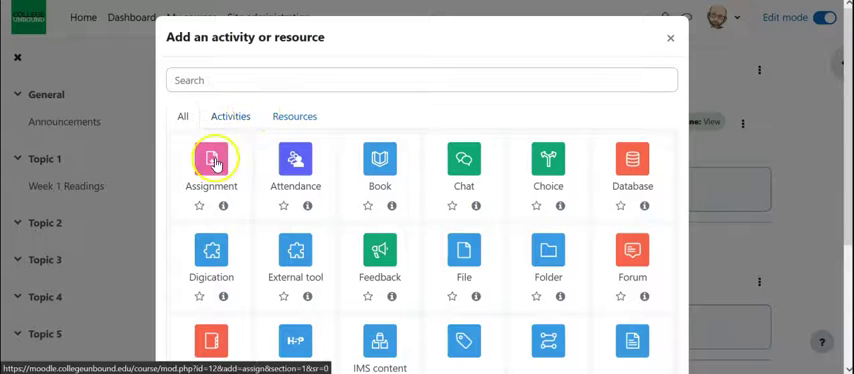
mouse_move(380, 160)
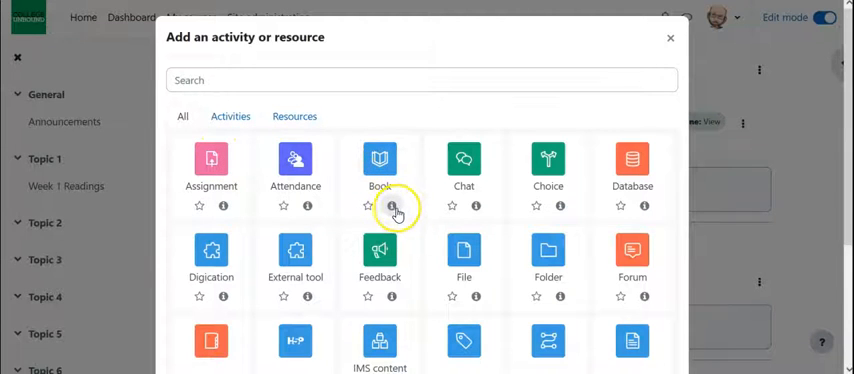
mouse_move(380, 160)
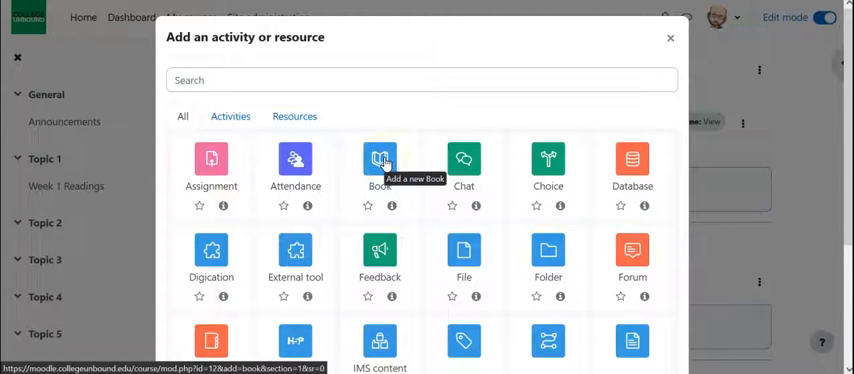
Add a Book activity named 'Uncanny Valley' and move into its Description editor
left_click(380, 164)
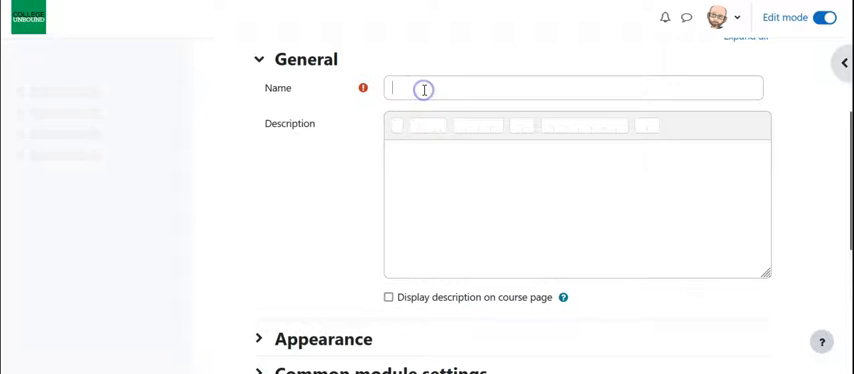
type("Uncanny V")
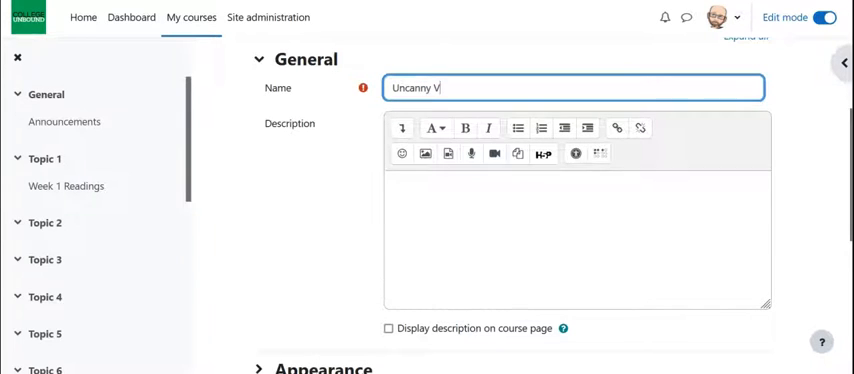
type("alley")
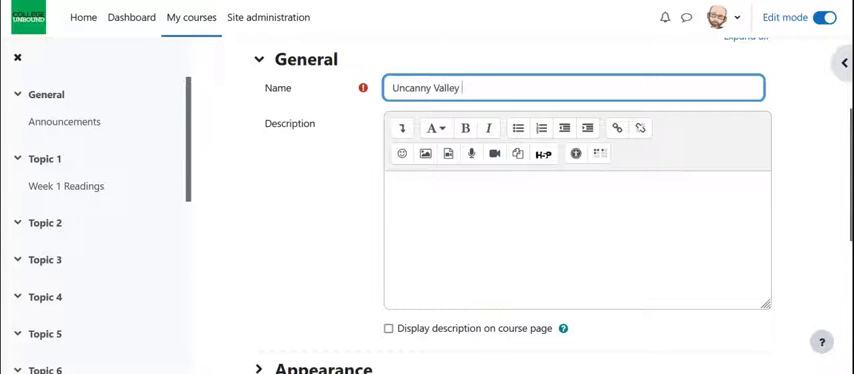
mouse_move(416, 88)
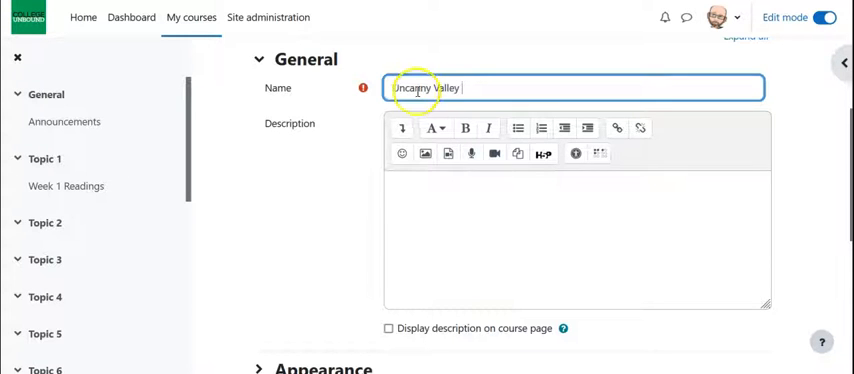
scroll("down", 3)
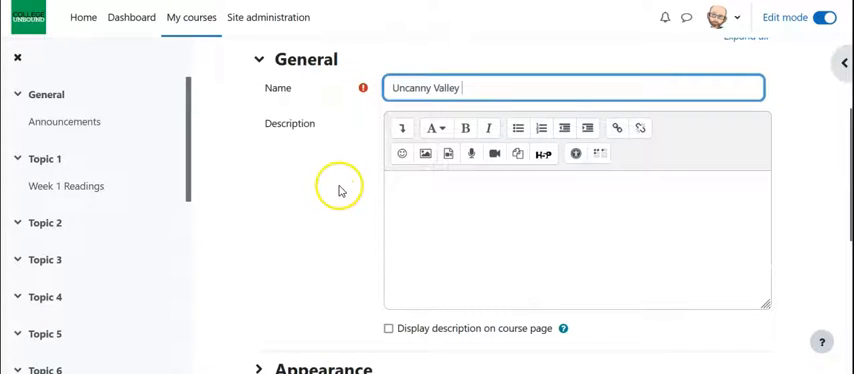
left_click(576, 240)
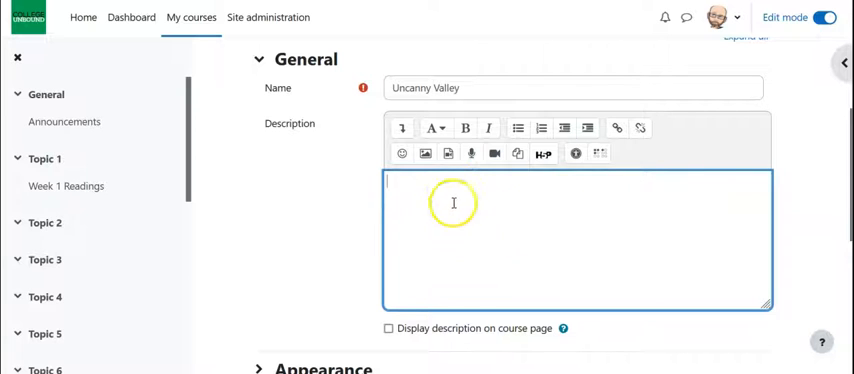
mouse_move(416, 204)
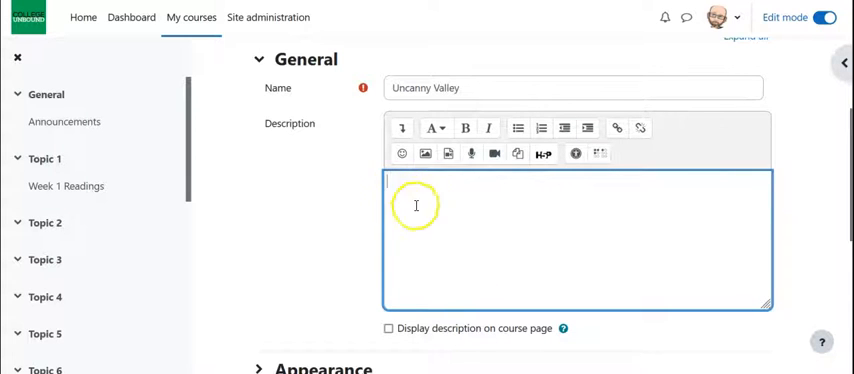
scroll("down", 3)
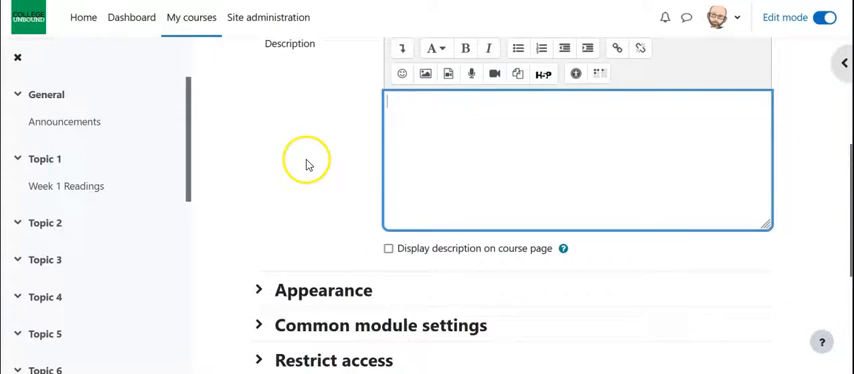
In the book's Appearance settings, keep Chapter formatting as Numbers with custom titles off
scroll("down", 3)
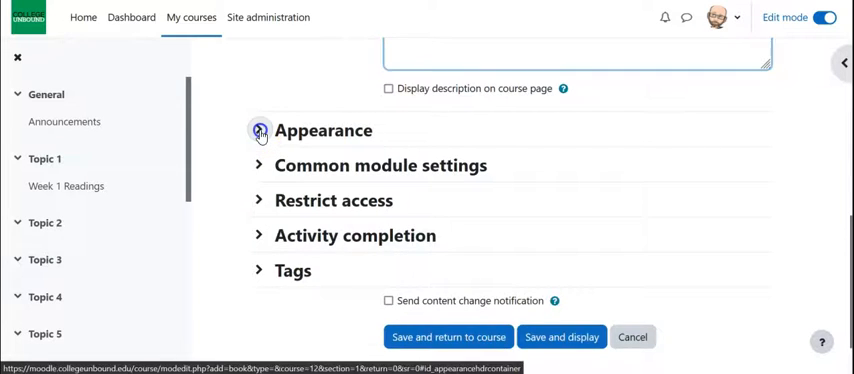
left_click(260, 130)
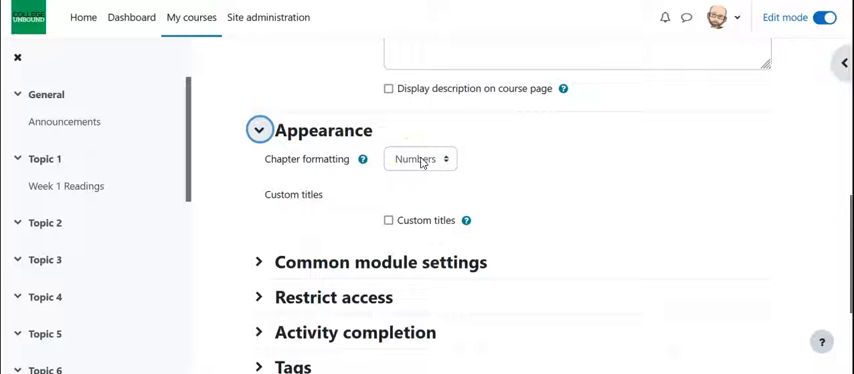
left_click(420, 160)
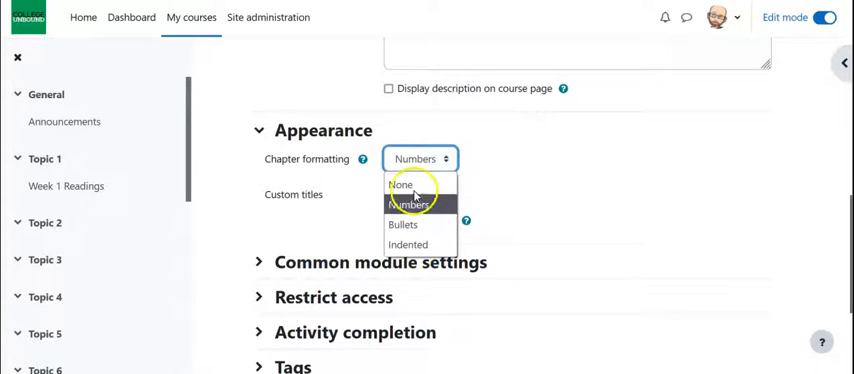
left_click(408, 204)
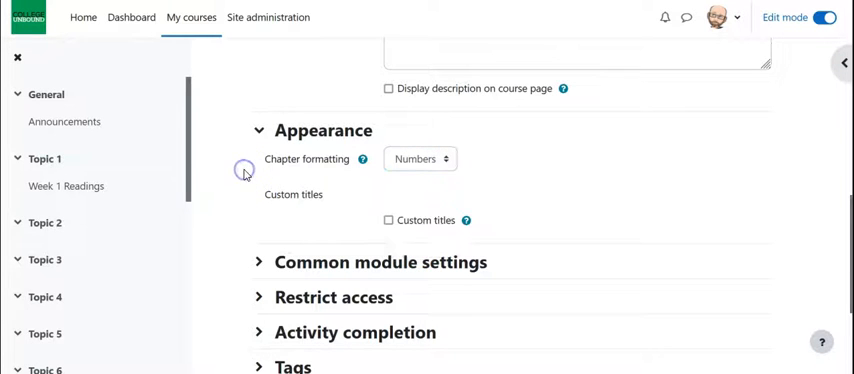
scroll("down", 3)
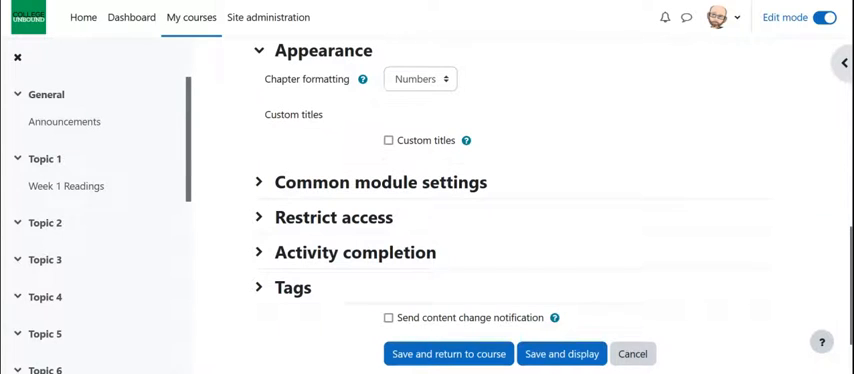
mouse_move(332, 144)
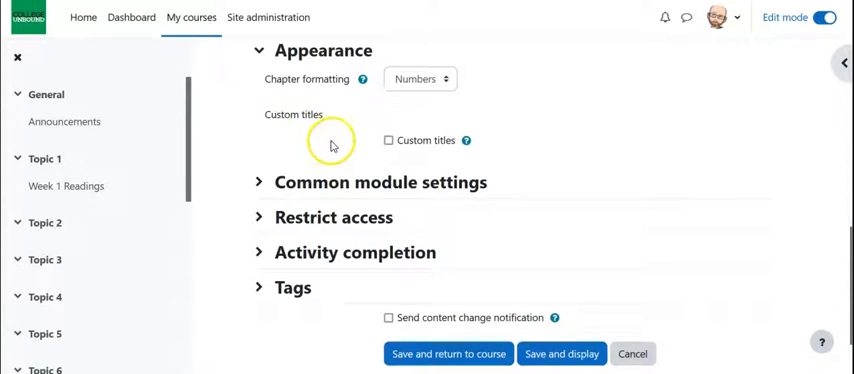
mouse_move(448, 140)
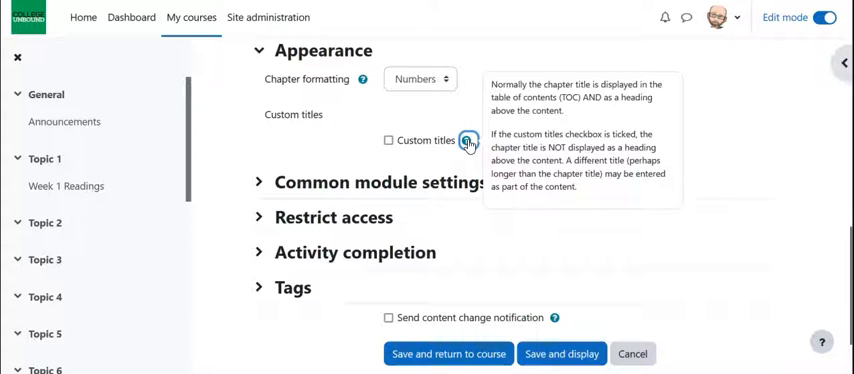
mouse_move(296, 148)
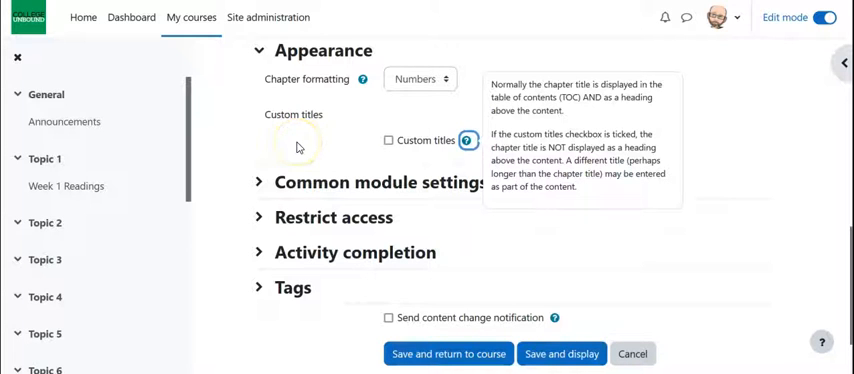
mouse_move(436, 150)
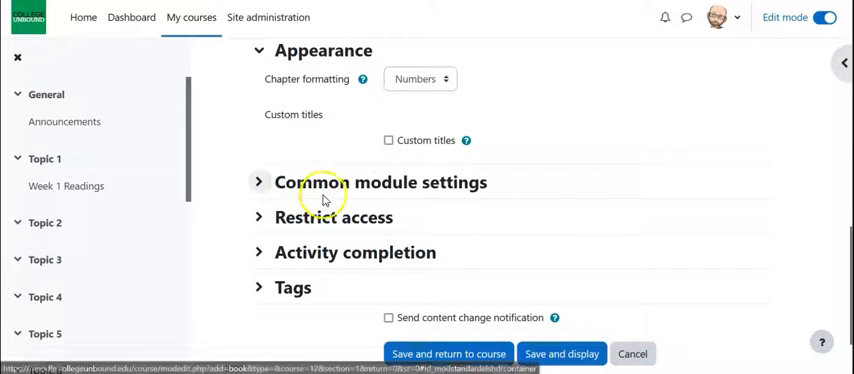
mouse_move(260, 216)
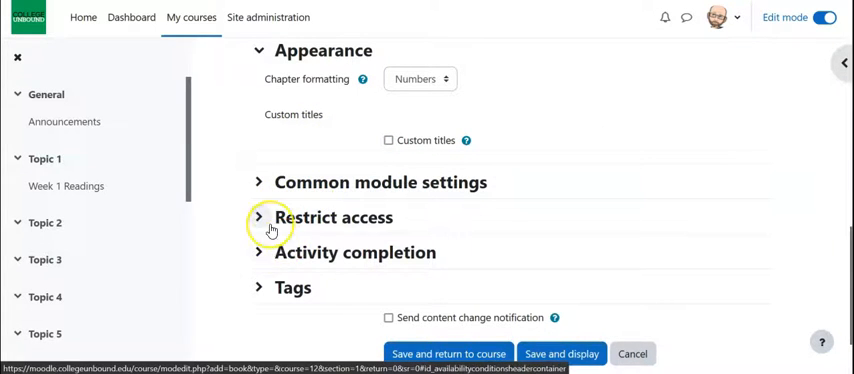
mouse_move(270, 228)
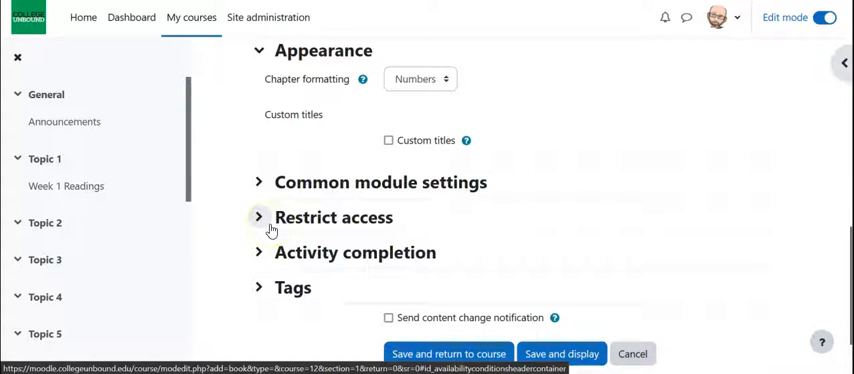
mouse_move(260, 254)
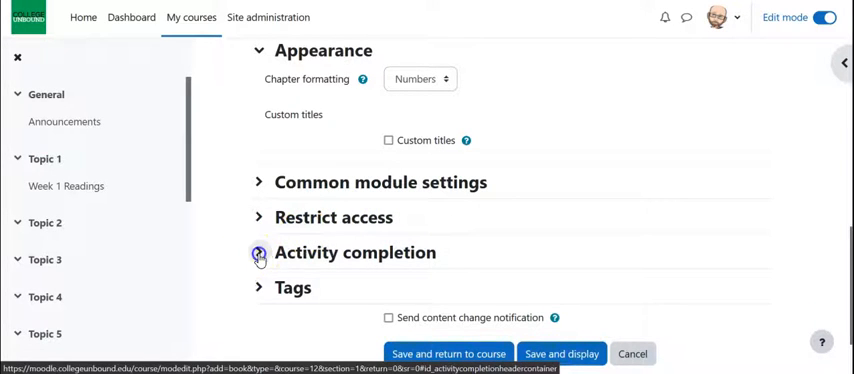
Require students to view the book for completion, then save and display it
left_click(260, 254)
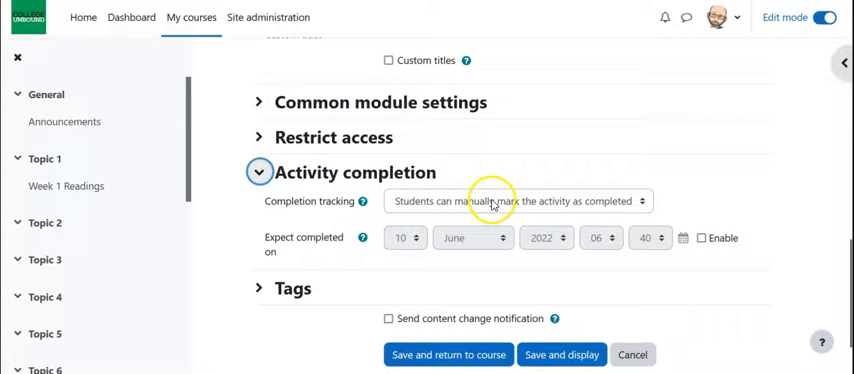
left_click(516, 202)
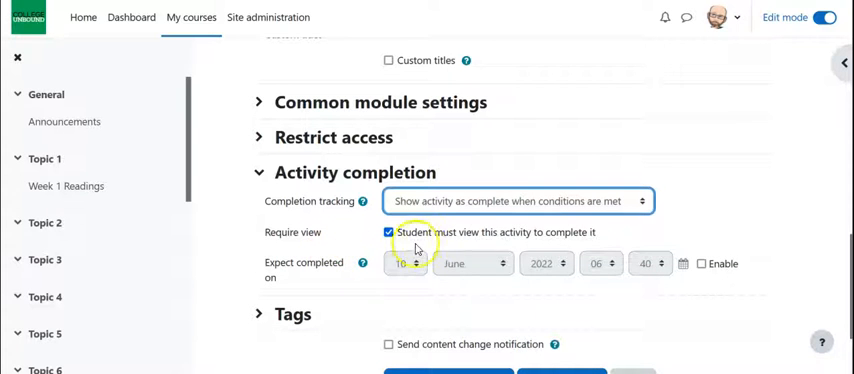
scroll("down", 3)
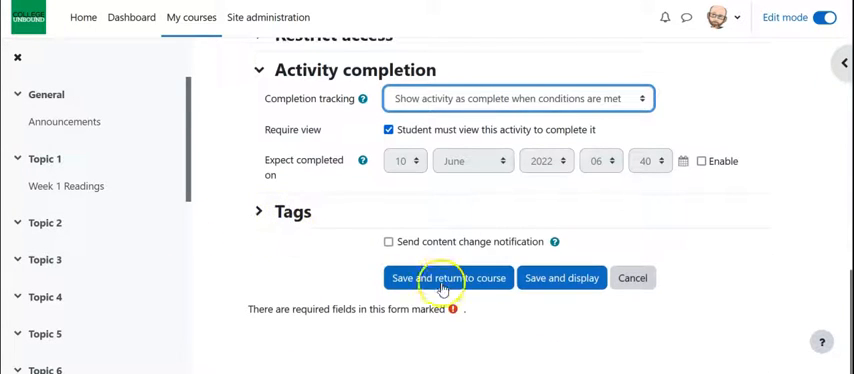
mouse_move(560, 278)
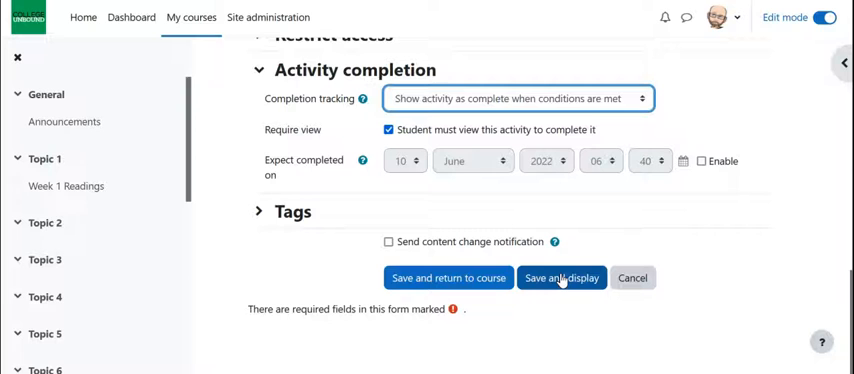
left_click(560, 278)
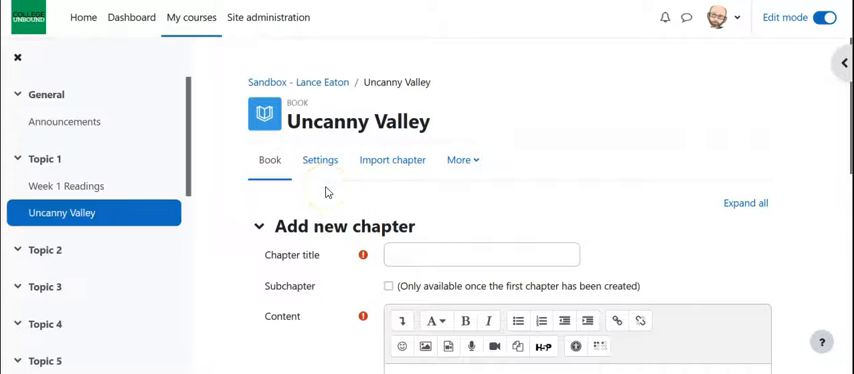
Title the first chapter 'Etymology' with the paragraph on the term's origin as content
scroll("down", 3)
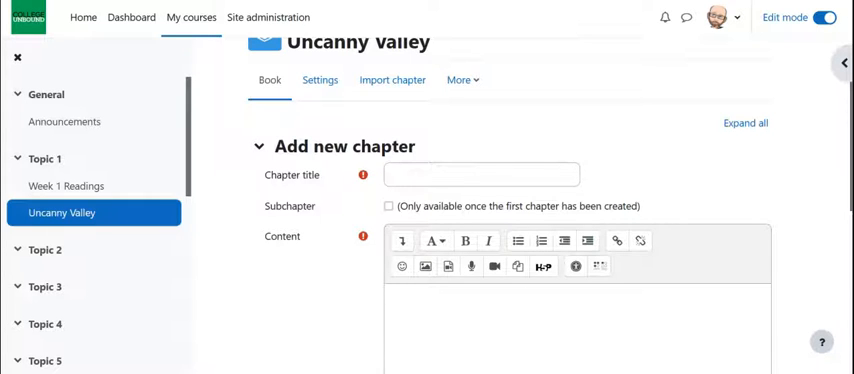
type("Etymology")
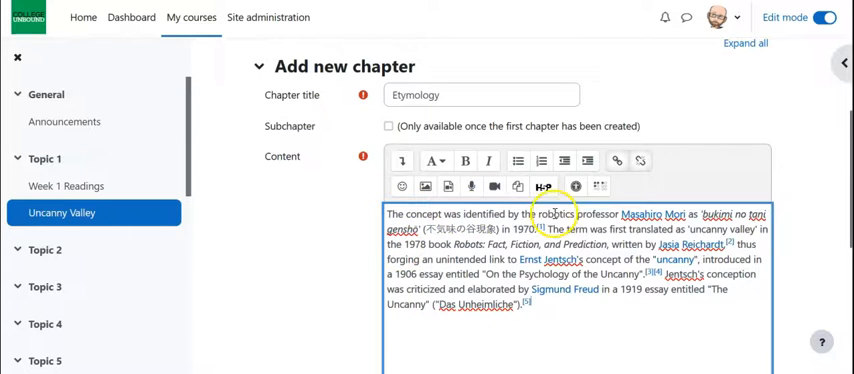
mouse_move(484, 188)
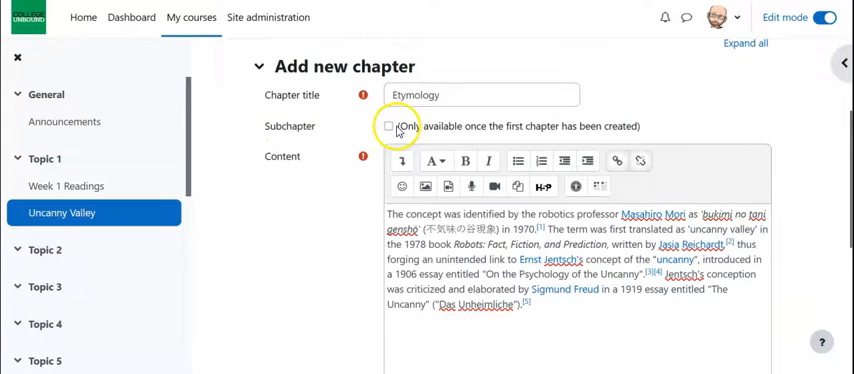
mouse_move(280, 136)
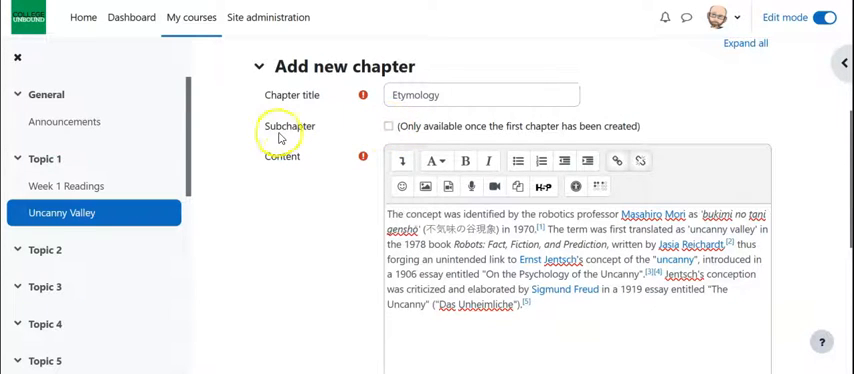
mouse_move(280, 138)
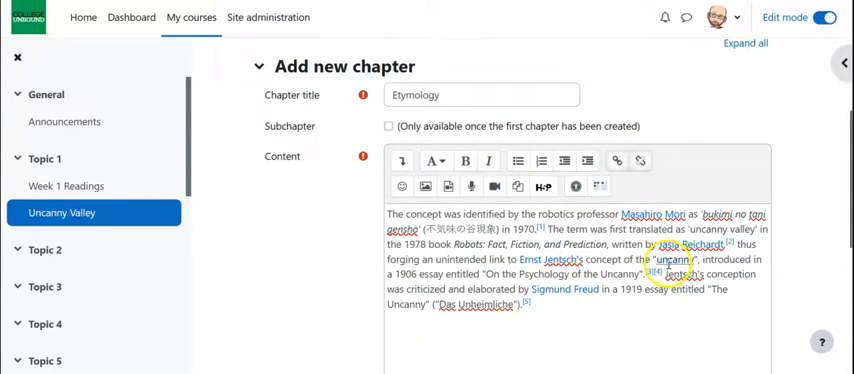
scroll("down", 3)
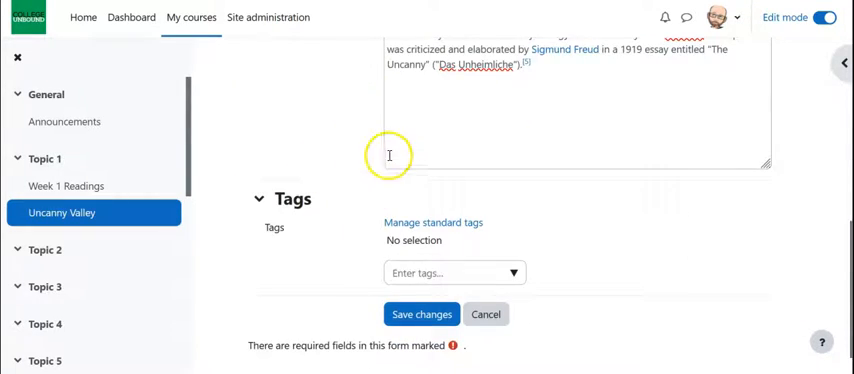
scroll("down", 3)
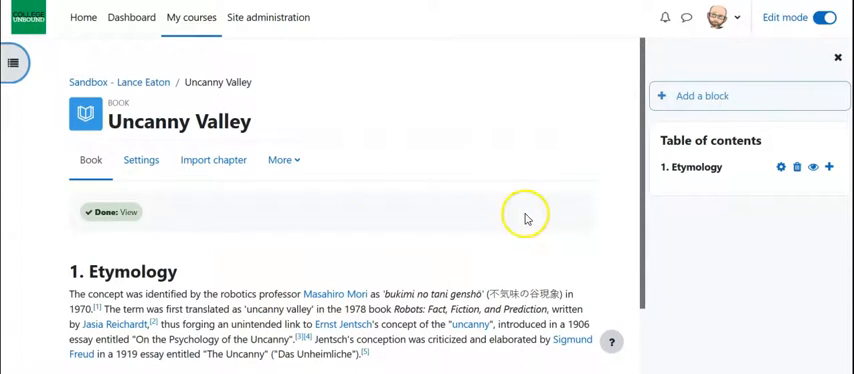
mouse_move(130, 292)
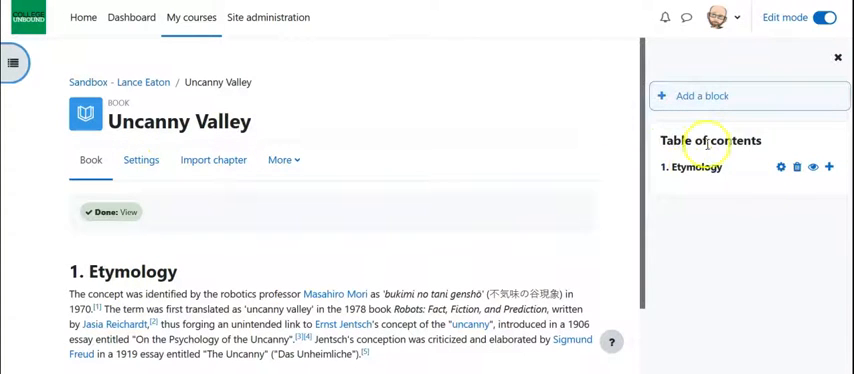
Save the Etymology chapter and start a new chapter after it
scroll("up", 3)
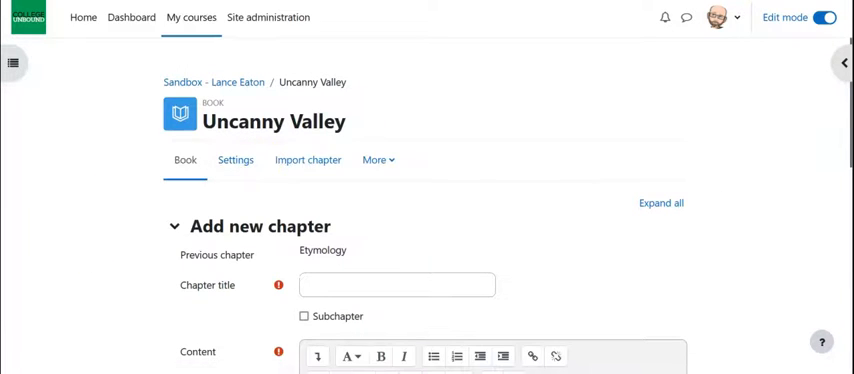
mouse_move(294, 324)
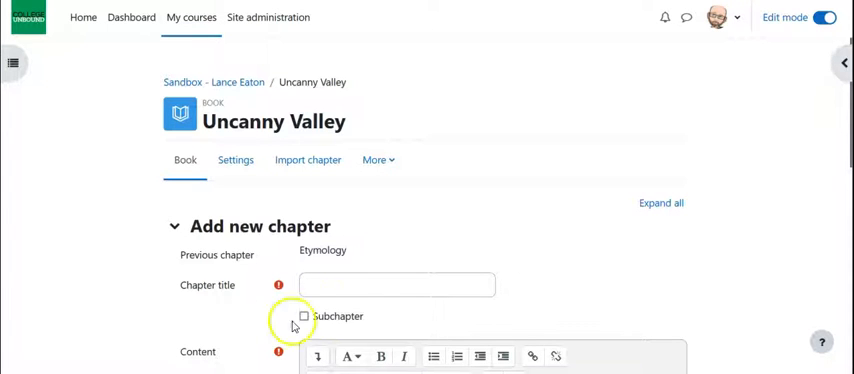
Title the chapter 'Hypothesis', add Mori's hypothesis content and mark it a subchapter of Etymology
type("Hypothesis")
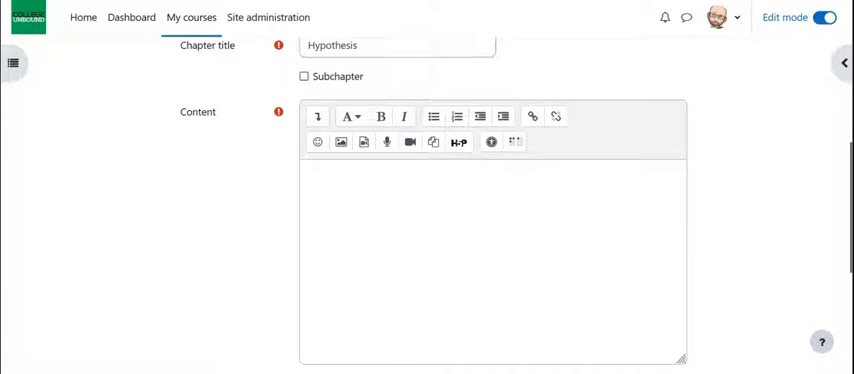
mouse_move(388, 142)
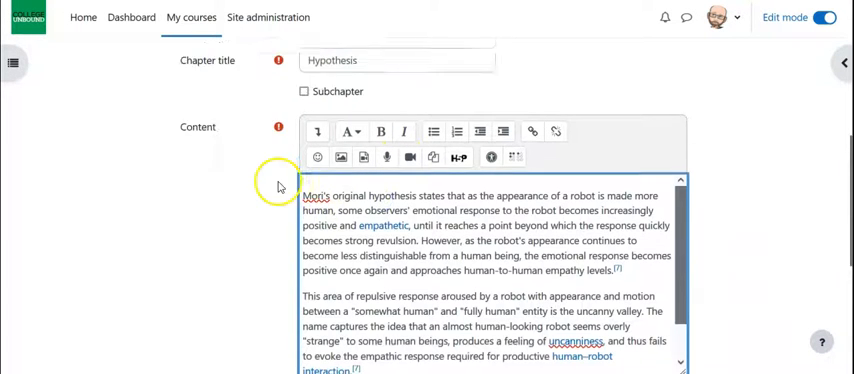
scroll("up", 3)
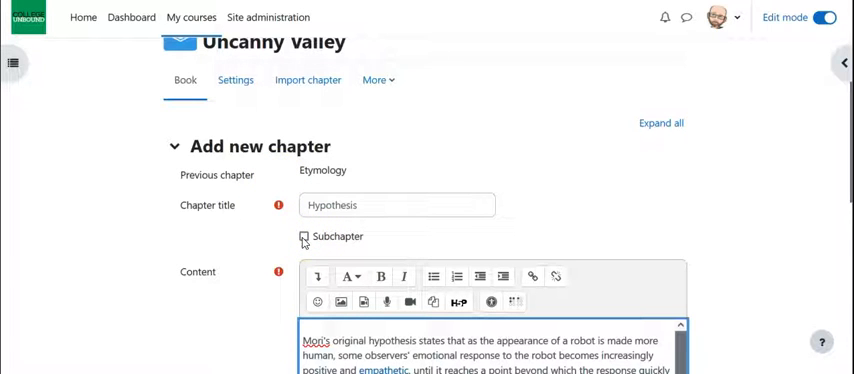
left_click(302, 236)
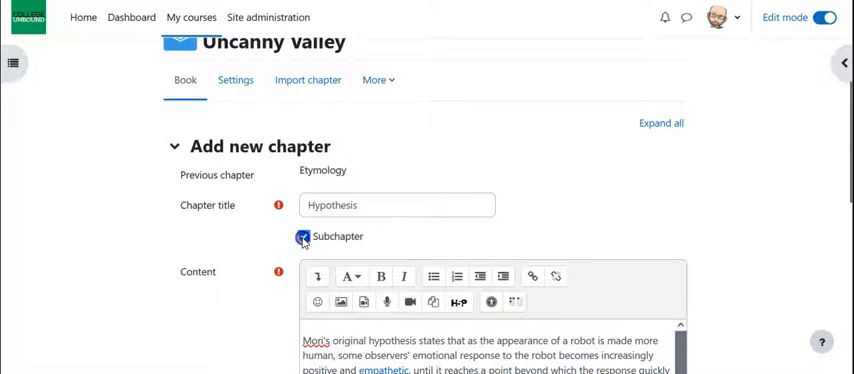
scroll("down", 3)
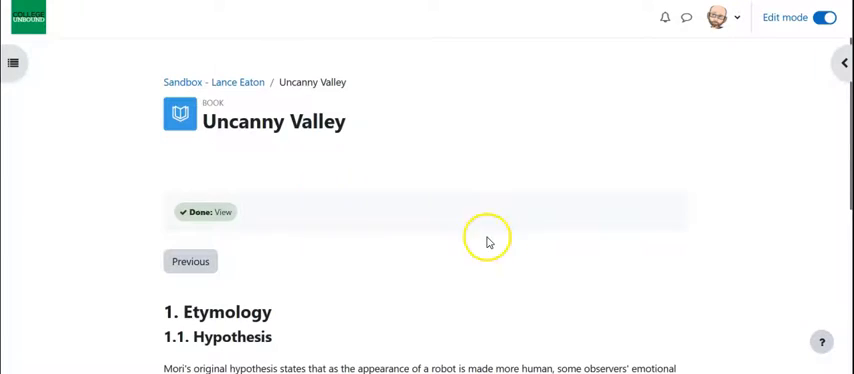
Page through the book to check 1 Etymology and 1.1 Hypothesis display correctly
scroll("down", 3)
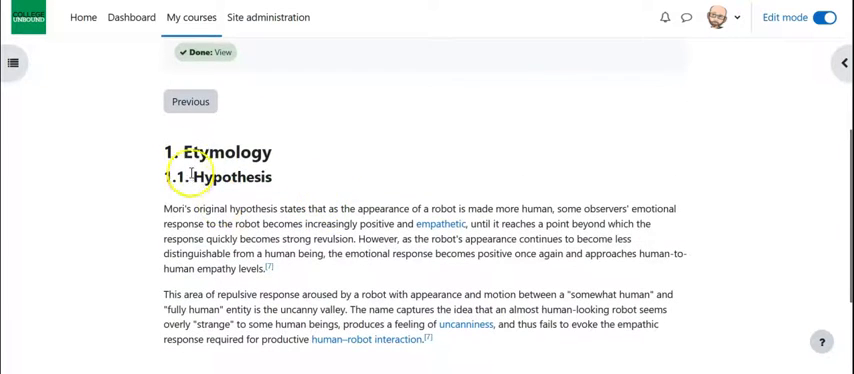
scroll("up", 3)
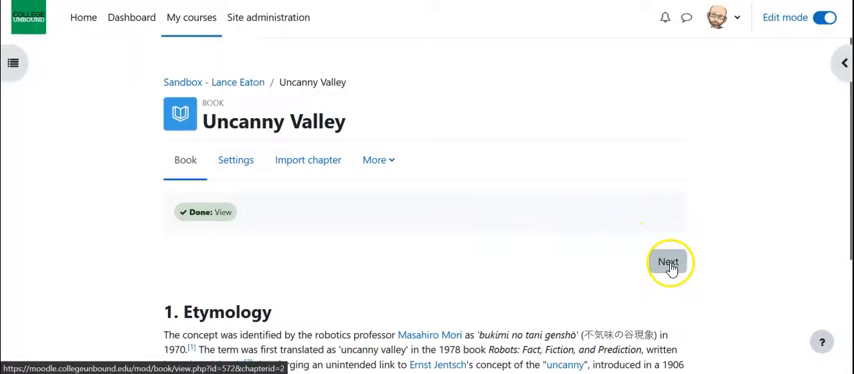
scroll("down", 3)
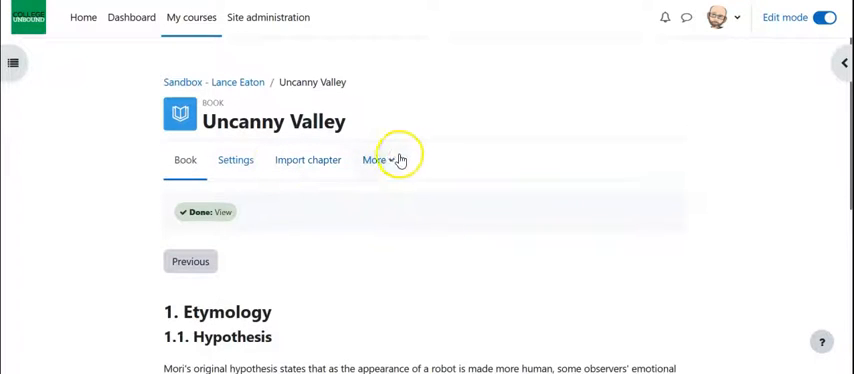
mouse_move(492, 144)
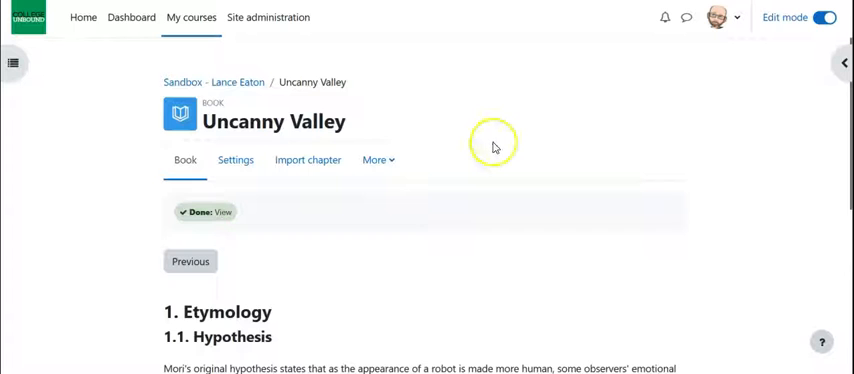
scroll("down", 3)
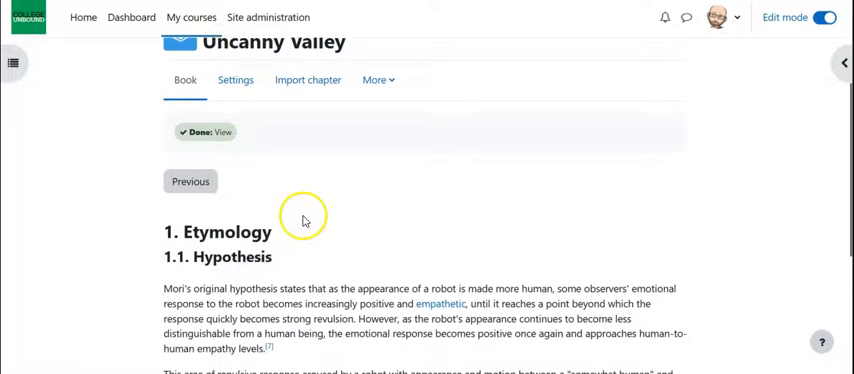
scroll("up", 3)
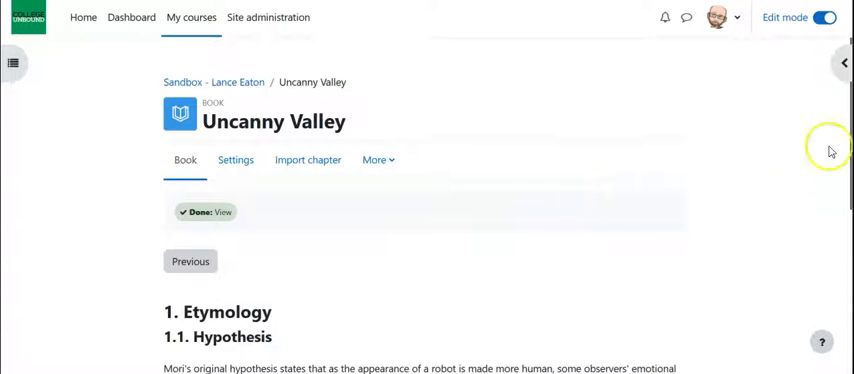
mouse_move(814, 136)
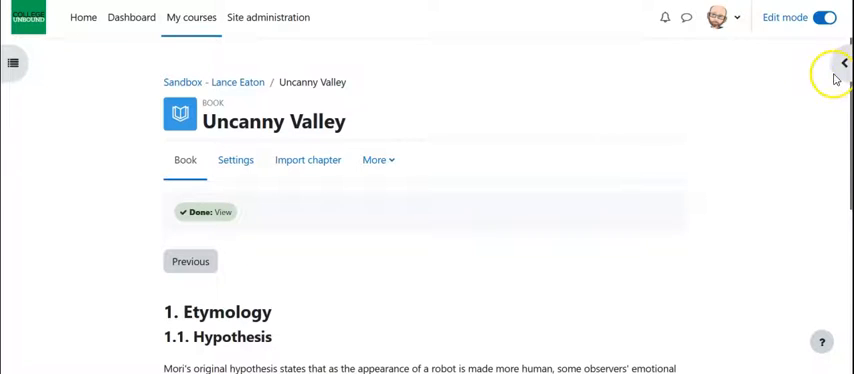
mouse_move(838, 64)
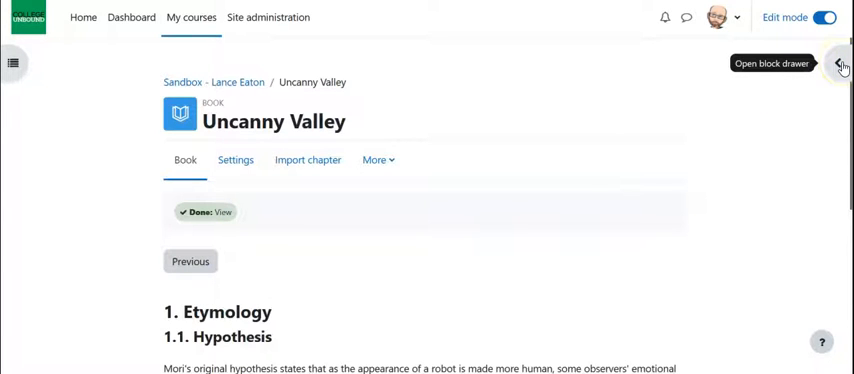
Show the Table of contents and start a new chapter after Hypothesis
left_click(838, 64)
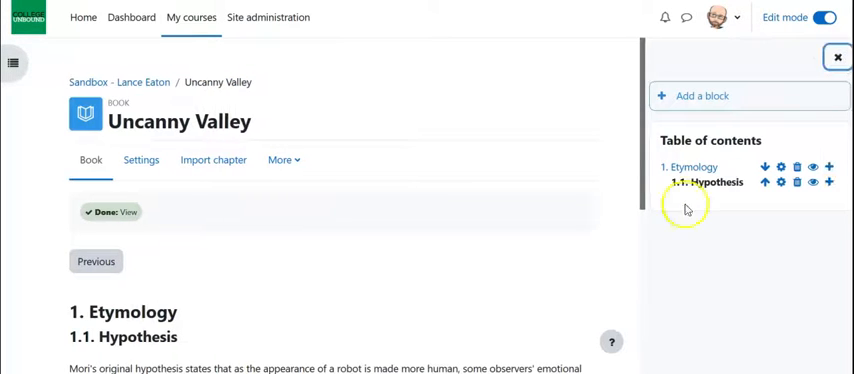
mouse_move(678, 136)
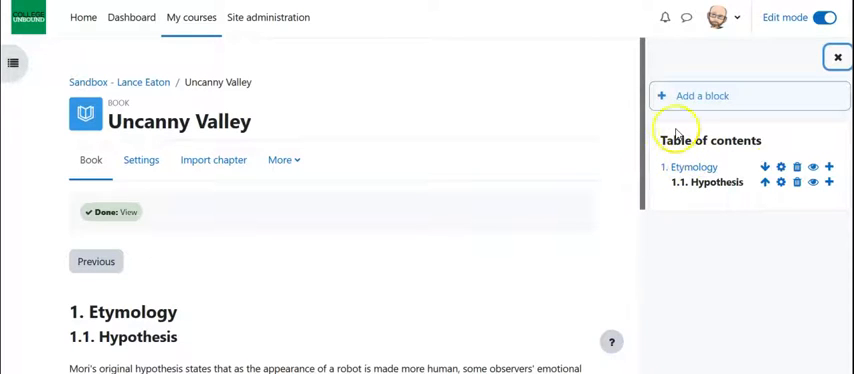
mouse_move(704, 168)
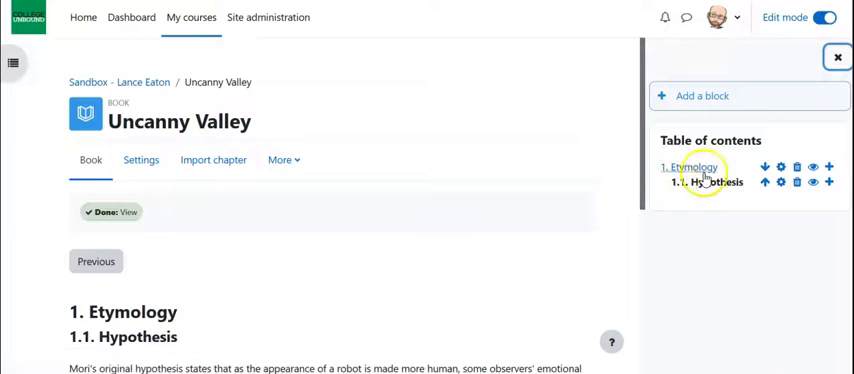
left_click(830, 182)
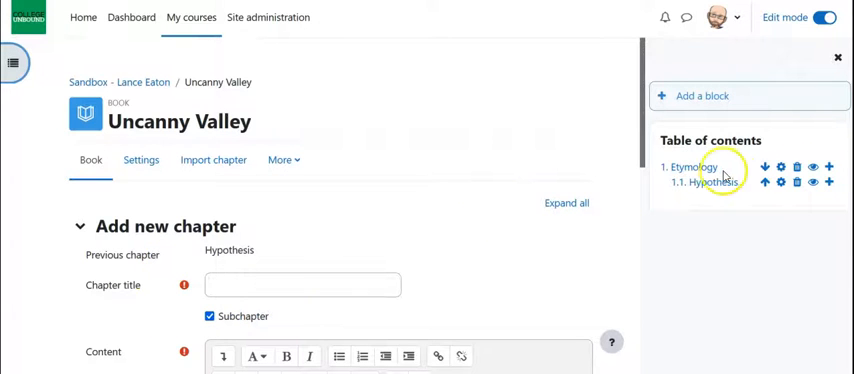
Save a top-level chapter 'Theoretical basis' with text on theories of the uncanny mechanism
scroll("down", 3)
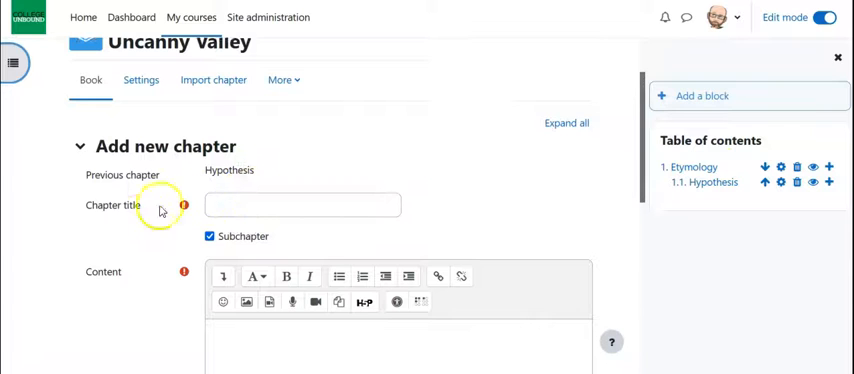
mouse_move(672, 188)
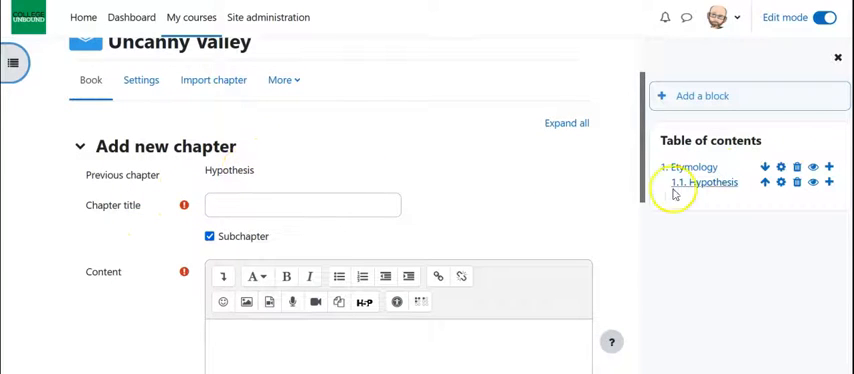
mouse_move(712, 182)
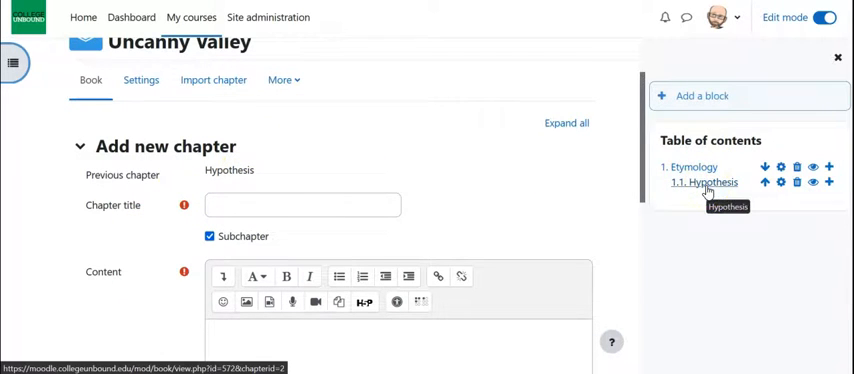
left_click(224, 208)
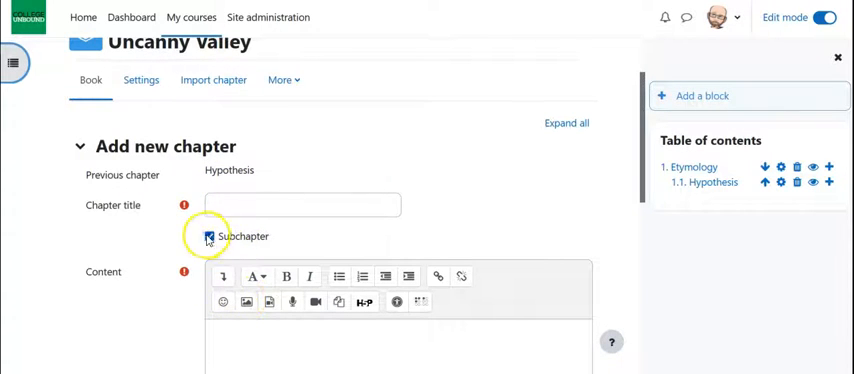
left_click(208, 236)
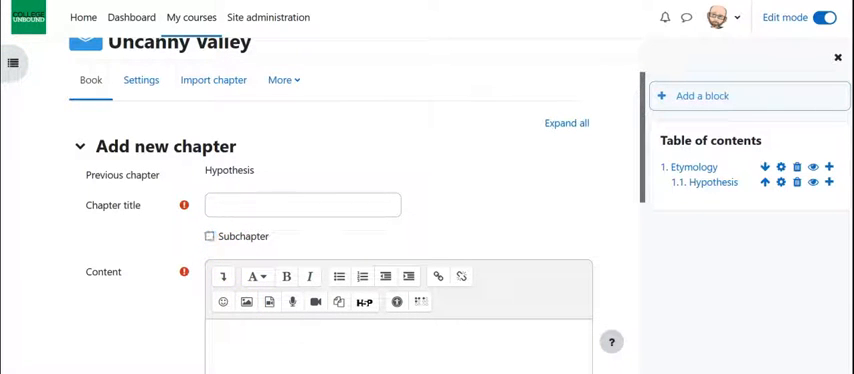
type("Theoretical basis")
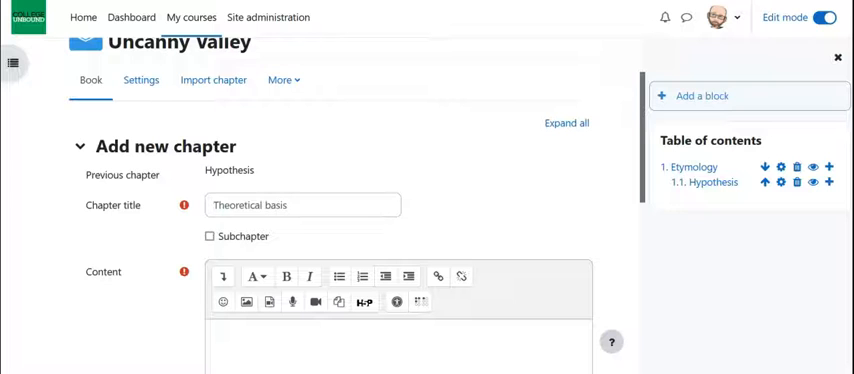
left_click(240, 336)
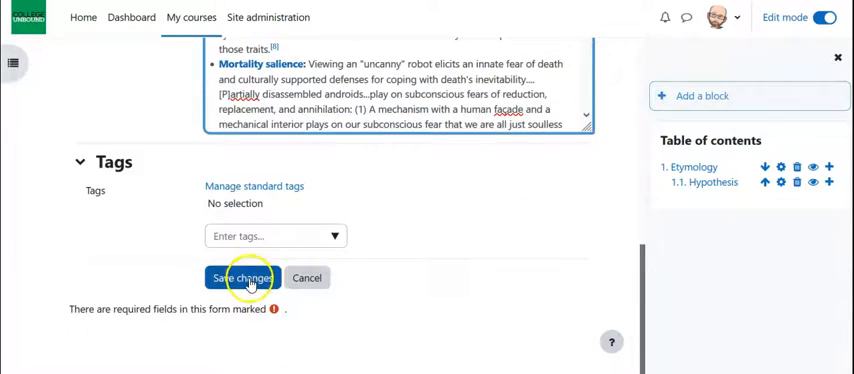
left_click(242, 278)
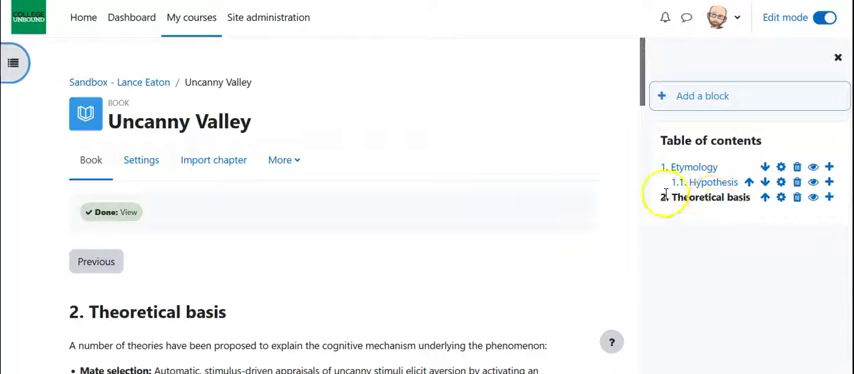
mouse_move(748, 182)
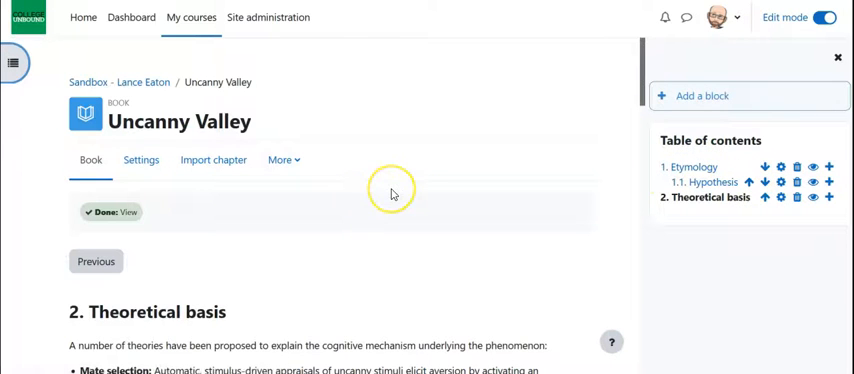
mouse_move(278, 242)
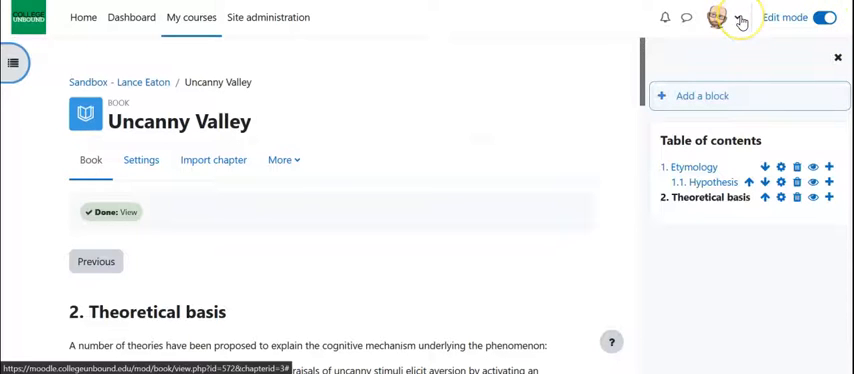
Switch to the Student role from the user menu to view the book
left_click(716, 18)
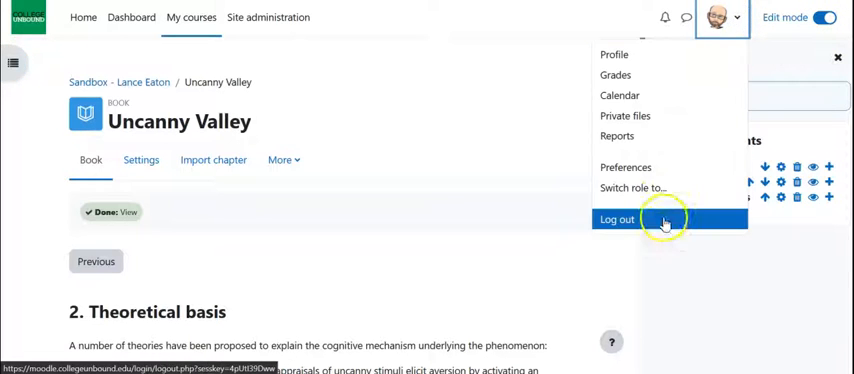
left_click(632, 188)
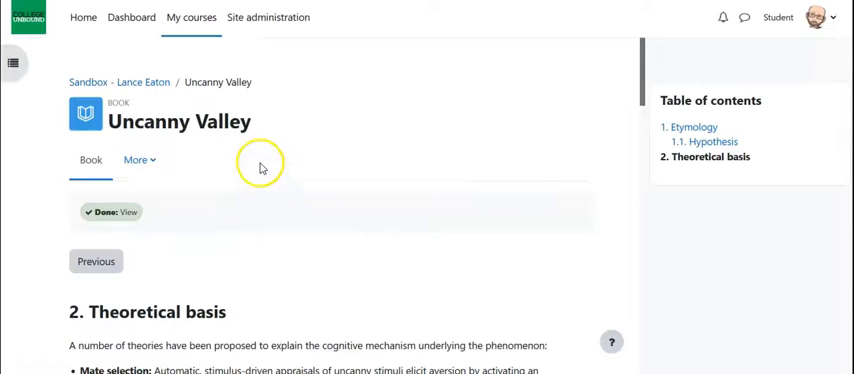
left_click(96, 260)
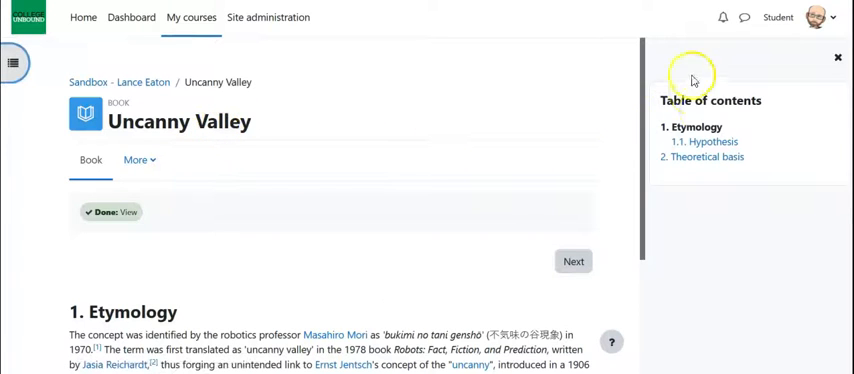
scroll("down", 3)
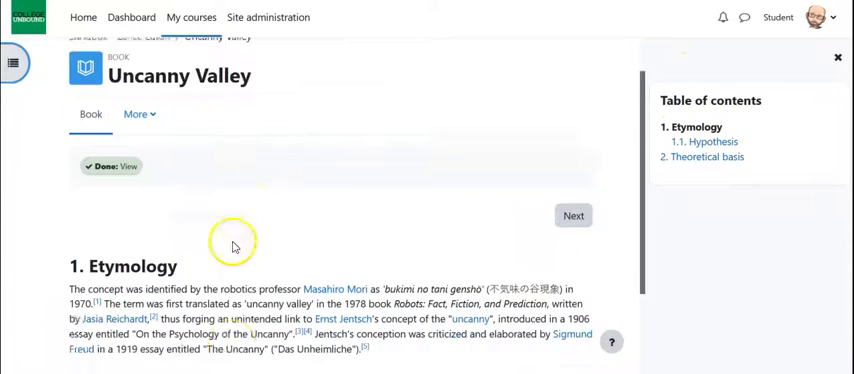
scroll("down", 3)
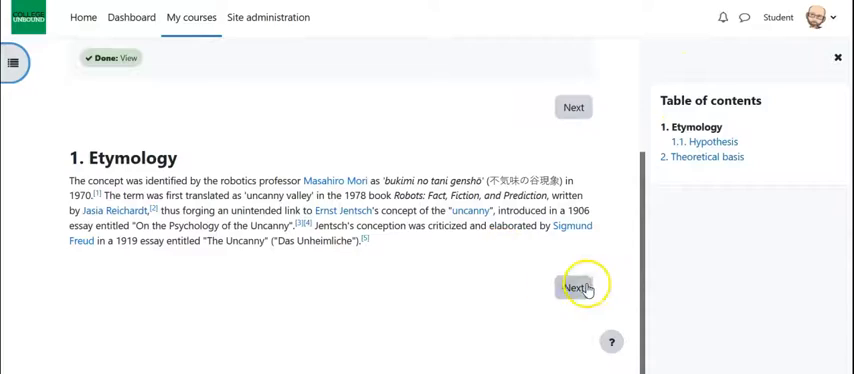
left_click(572, 288)
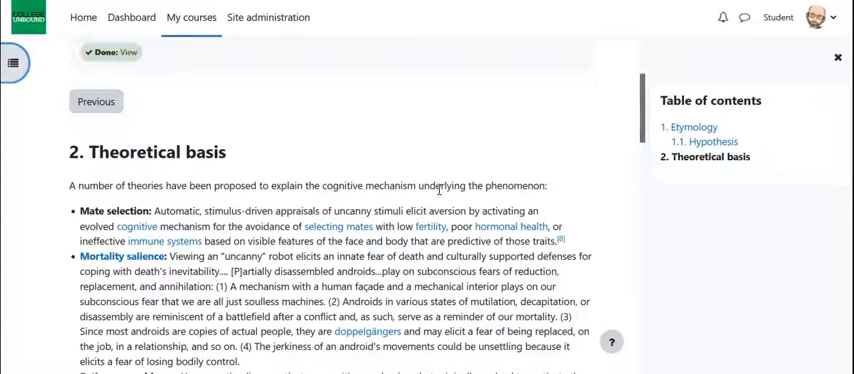
scroll("up", 3)
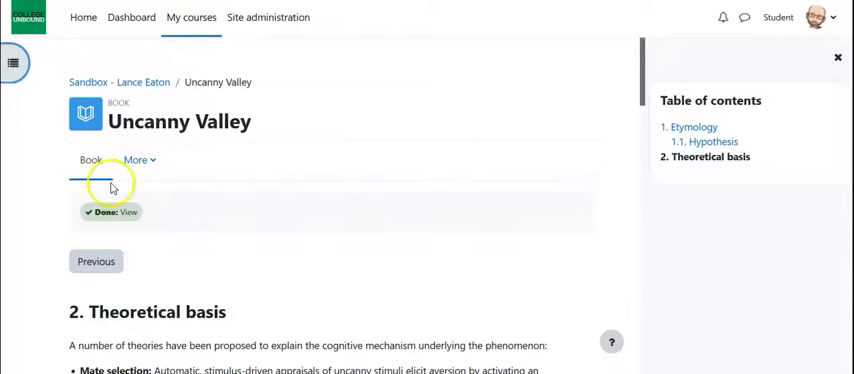
mouse_move(144, 80)
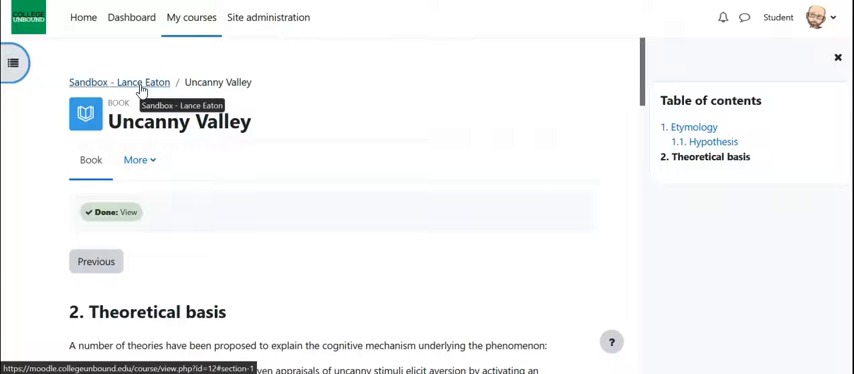
Return to the Sandbox course page via the breadcrumb
left_click(118, 82)
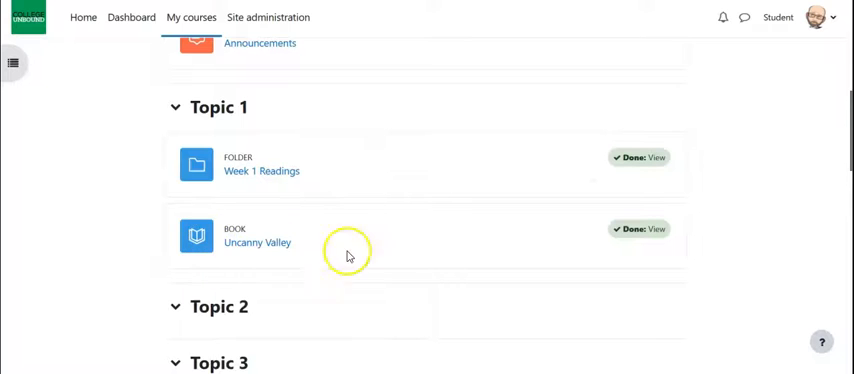
mouse_move(234, 234)
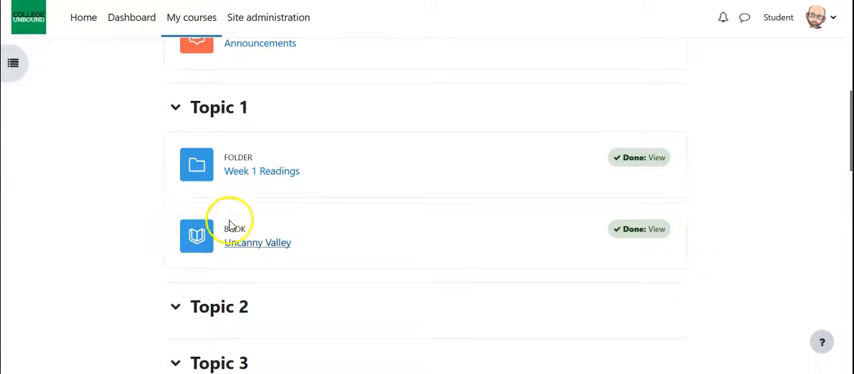